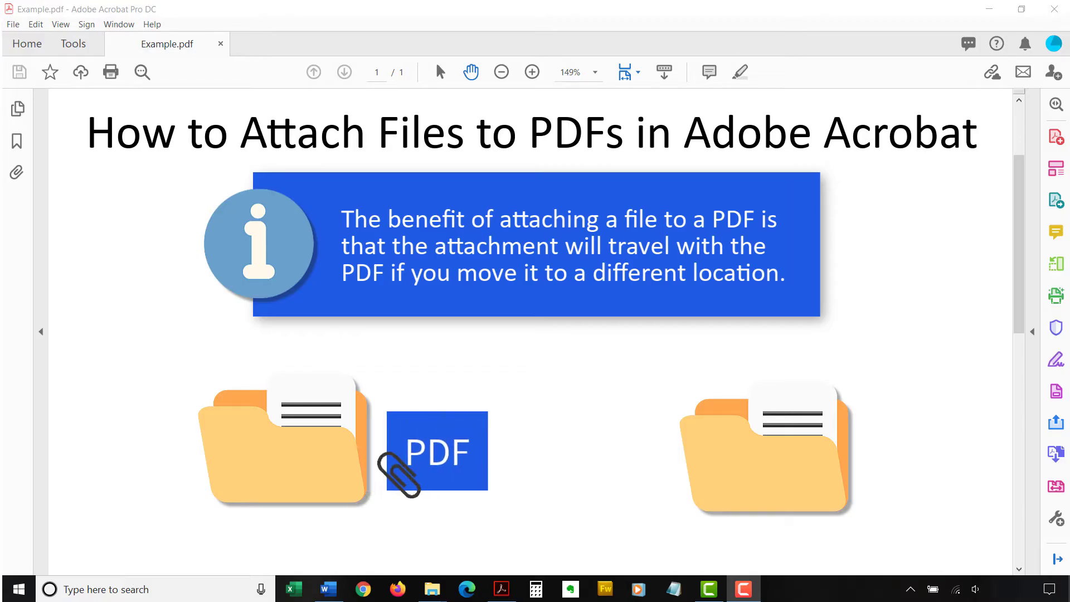
Step: Switch to the Edit PDF tool and show its More options
left_click_drag(437, 450, 628, 454)
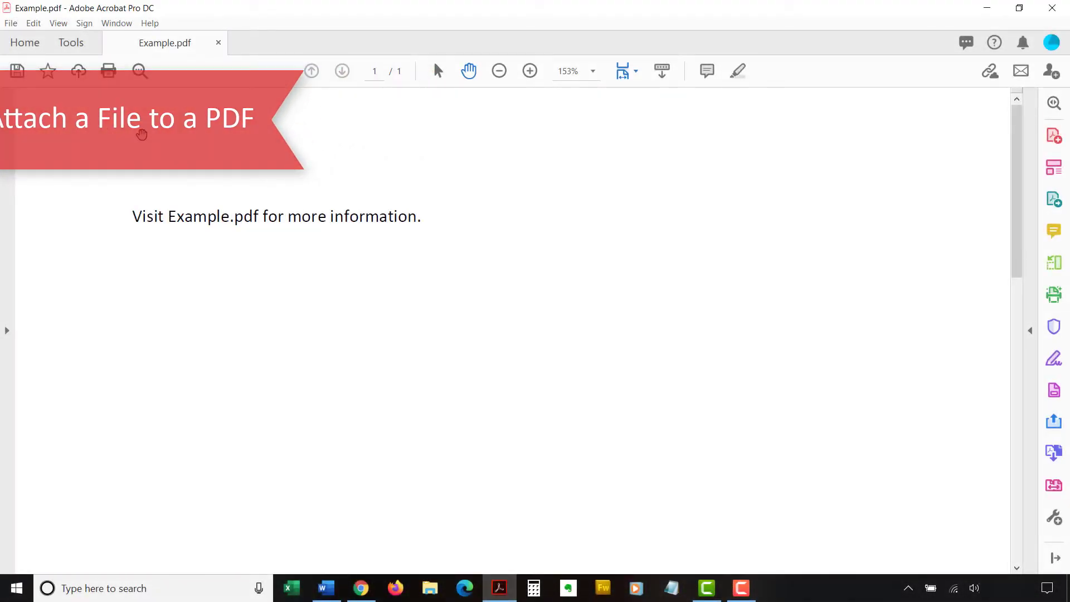
left_click(71, 43)
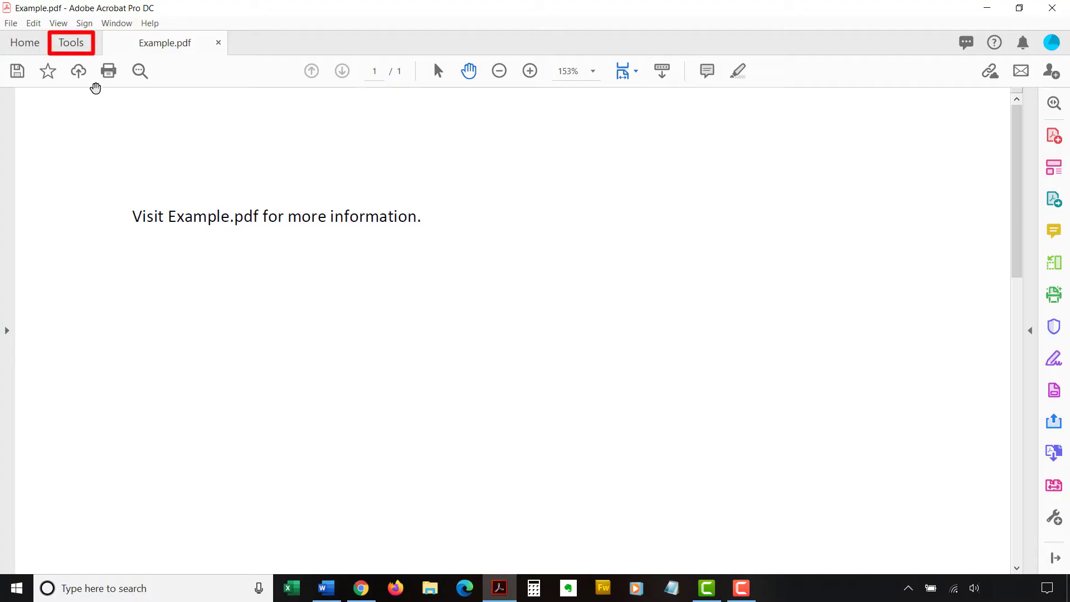
left_click(70, 42)
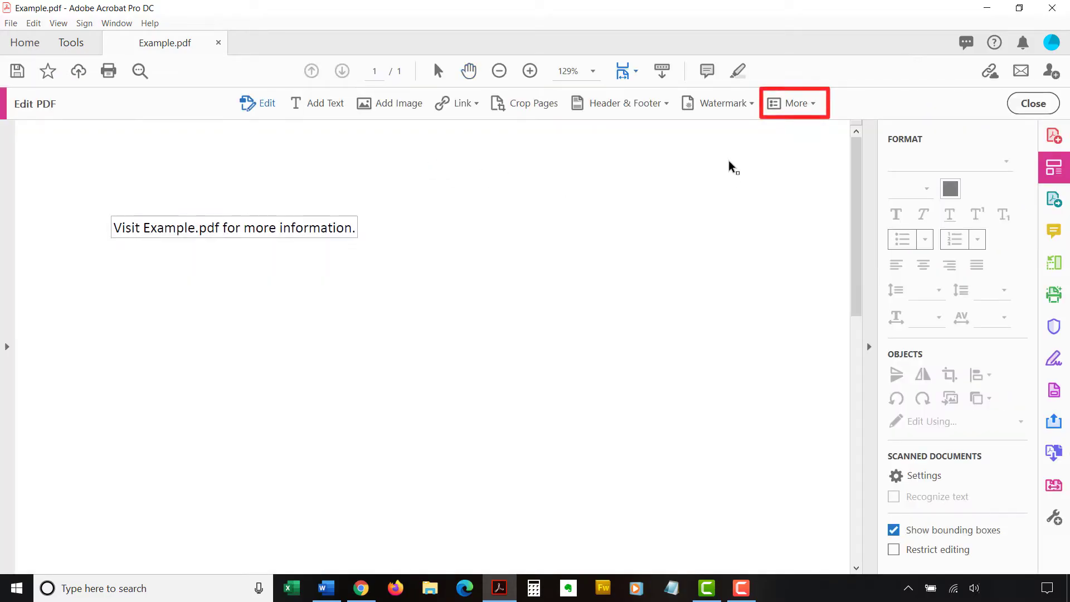
left_click(791, 103)
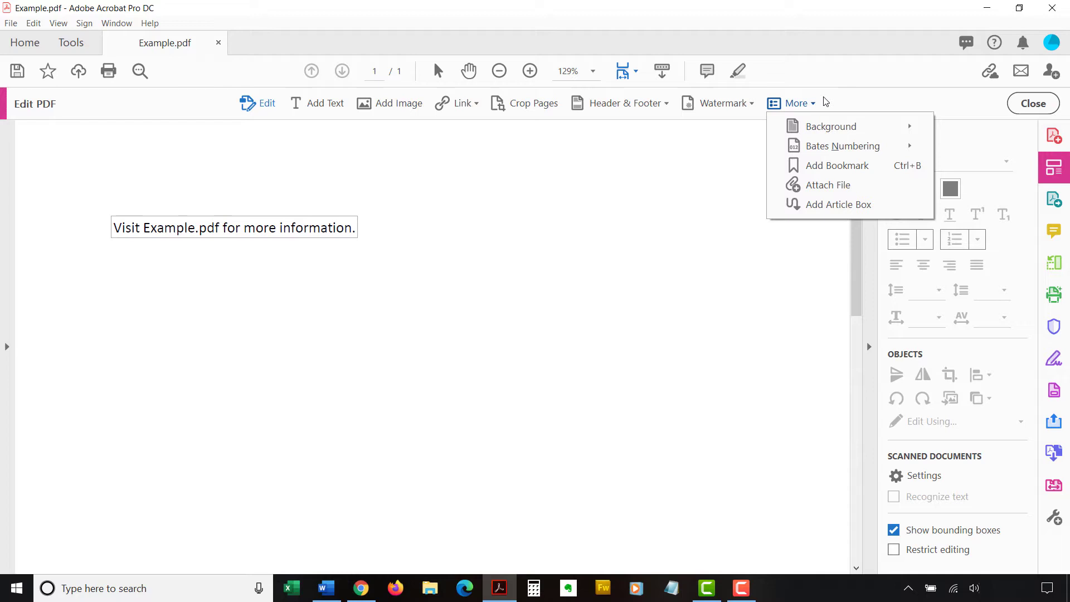
mouse_move(829, 185)
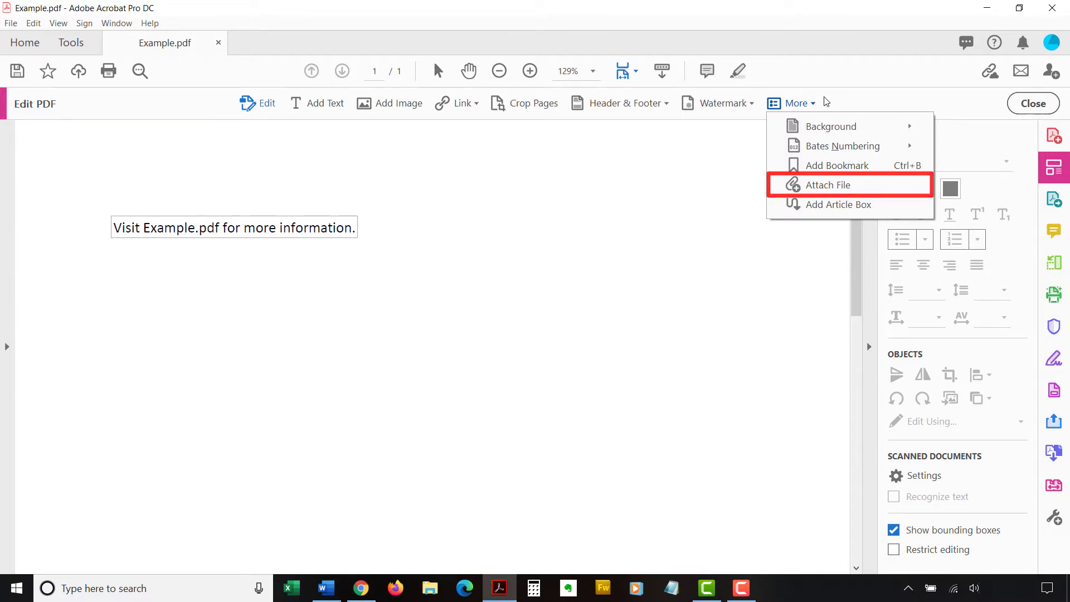
Step: Attach the Example Attachment PDF file to Example.pdf
left_click(830, 185)
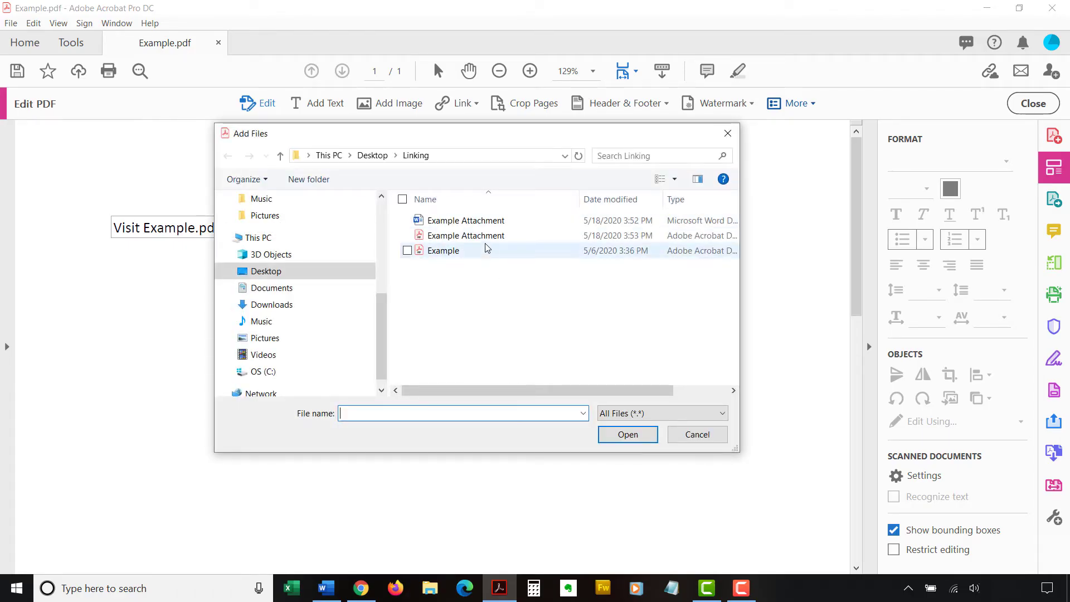
left_click(466, 235)
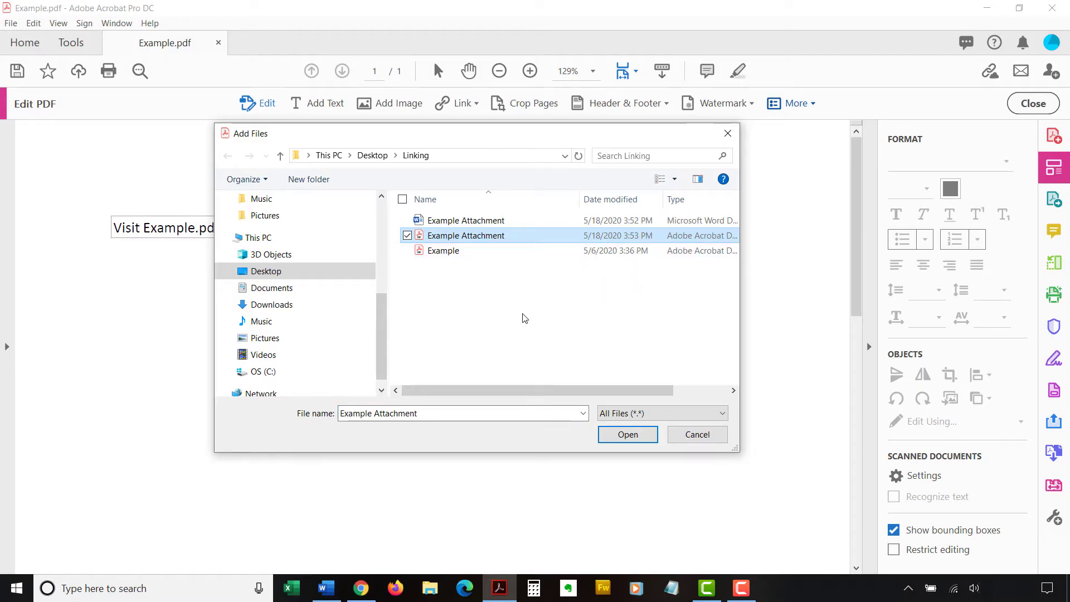
left_click(626, 434)
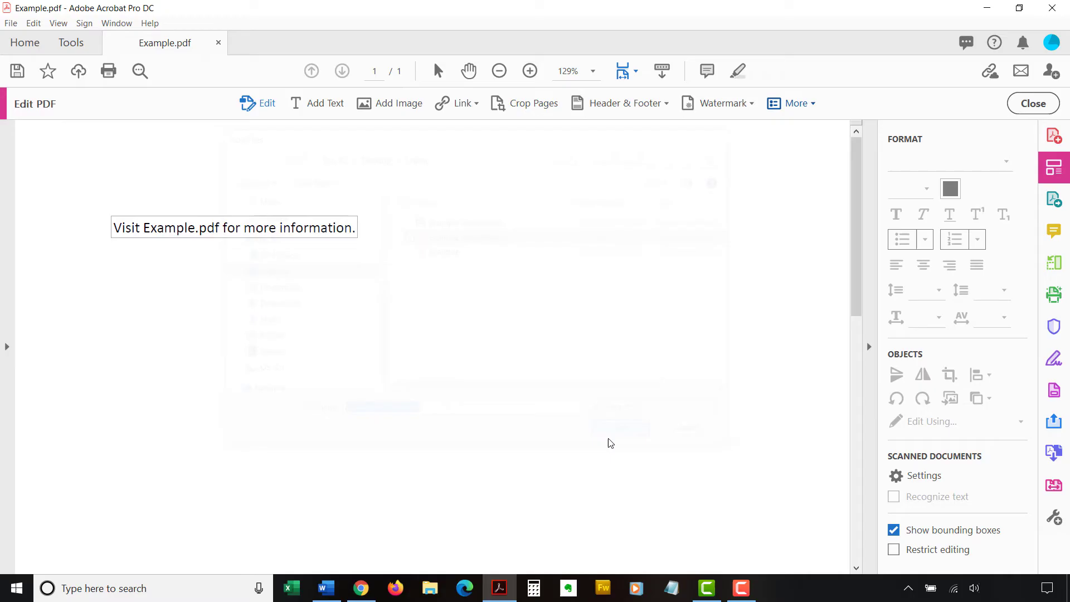
left_click(15, 204)
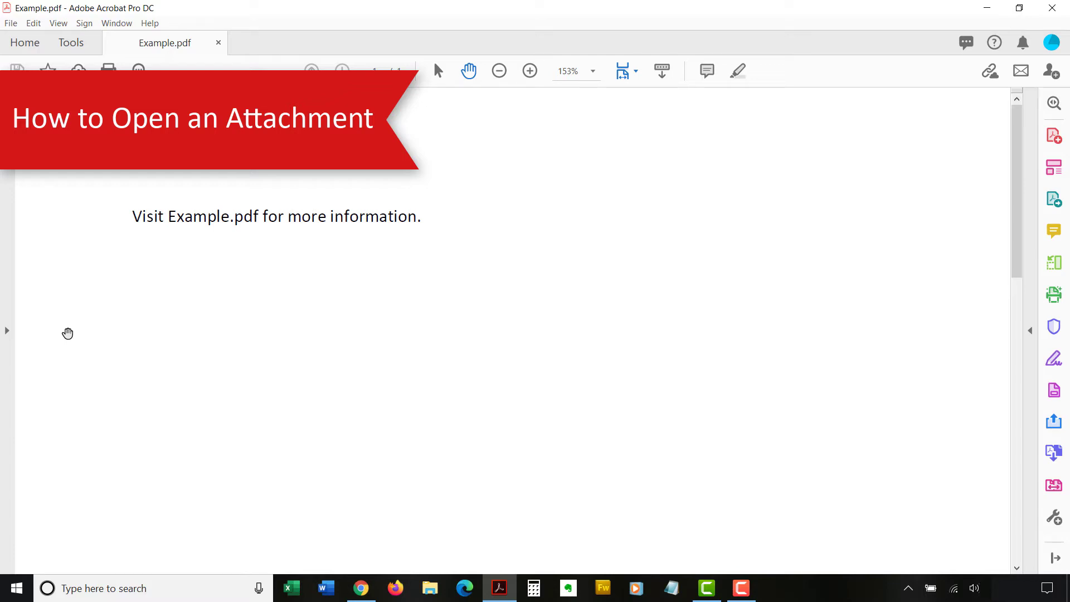
Step: Expand the navigation pane and show the Attachments panel
scroll("down", 3)
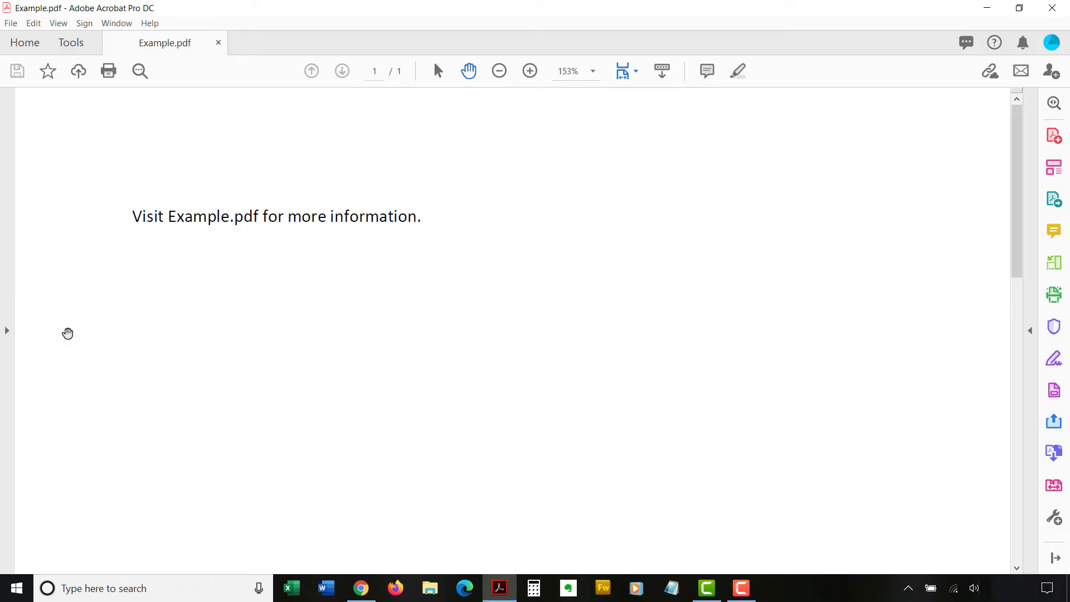
mouse_move(32, 328)
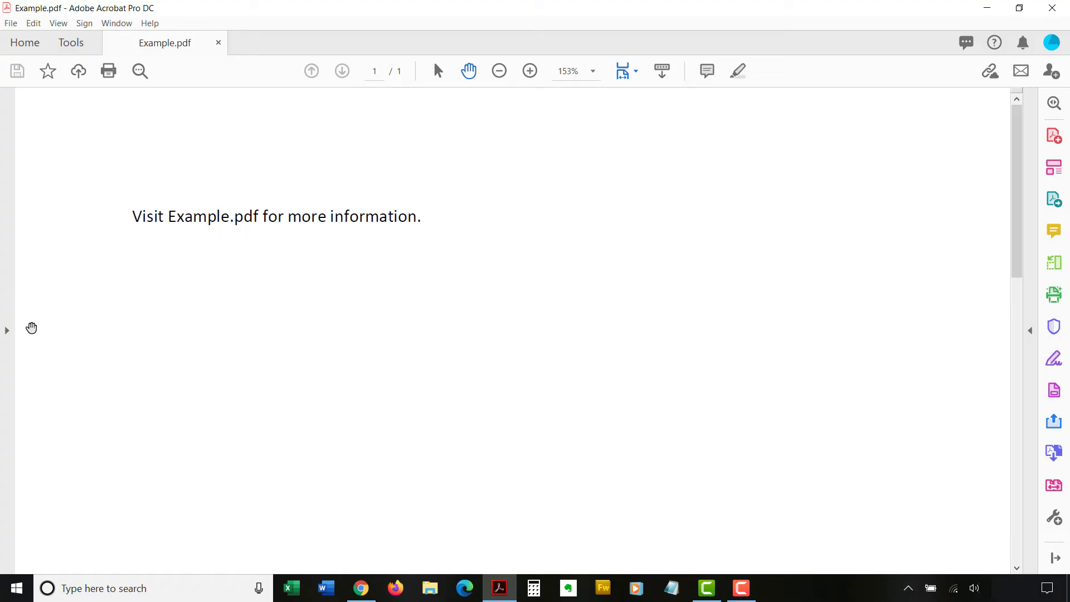
left_click(7, 330)
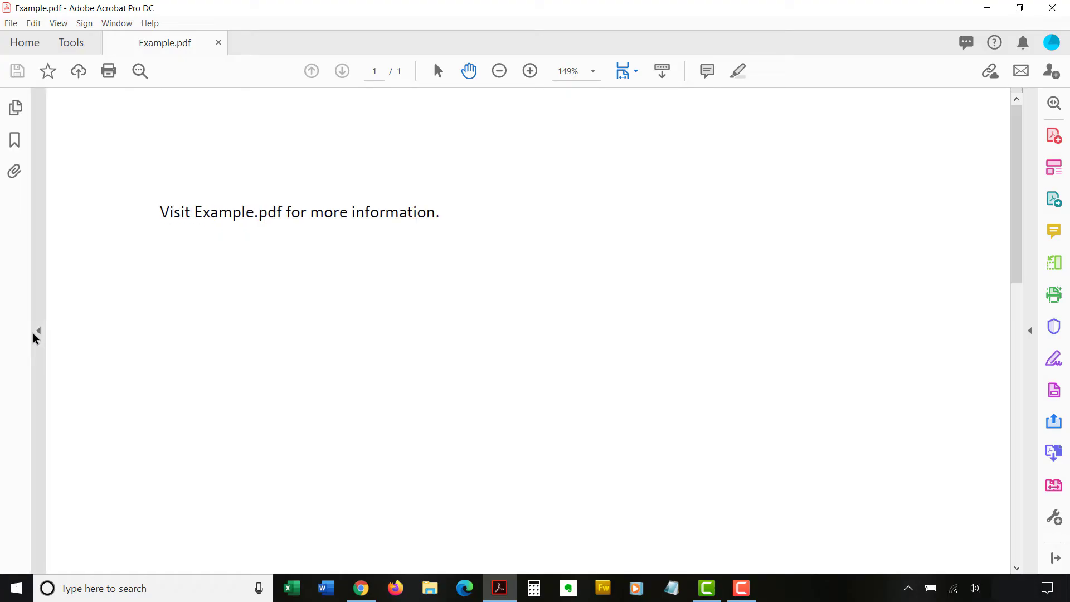
left_click(13, 171)
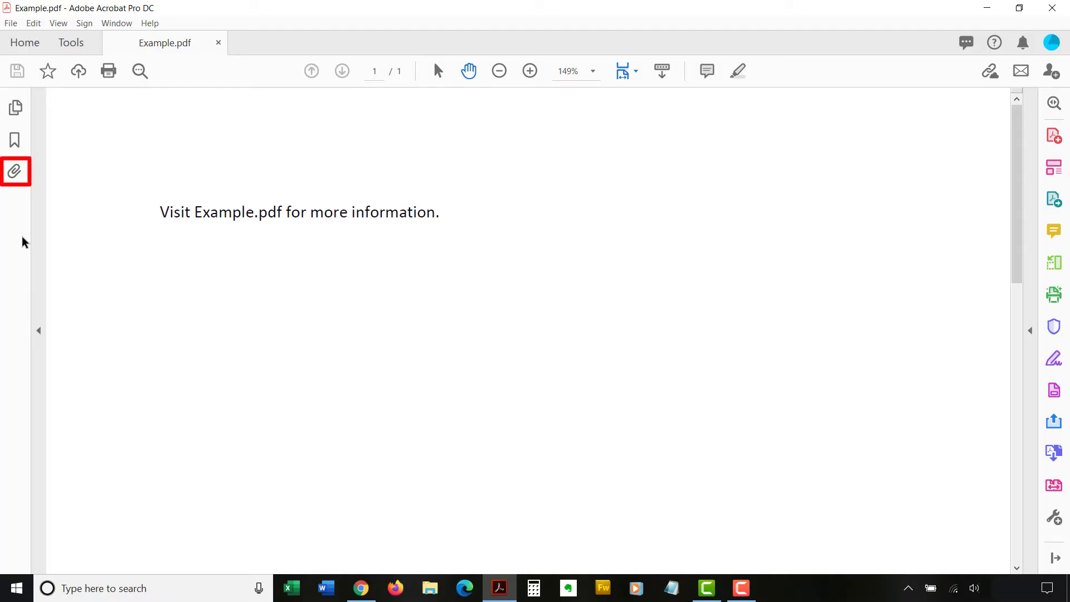
left_click(15, 171)
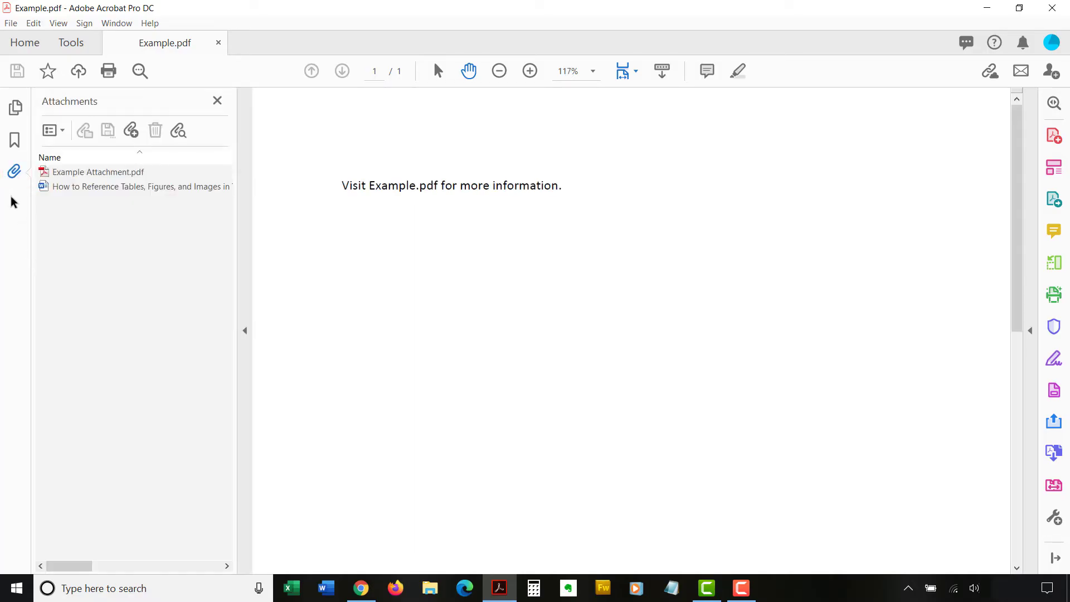
mouse_move(63, 205)
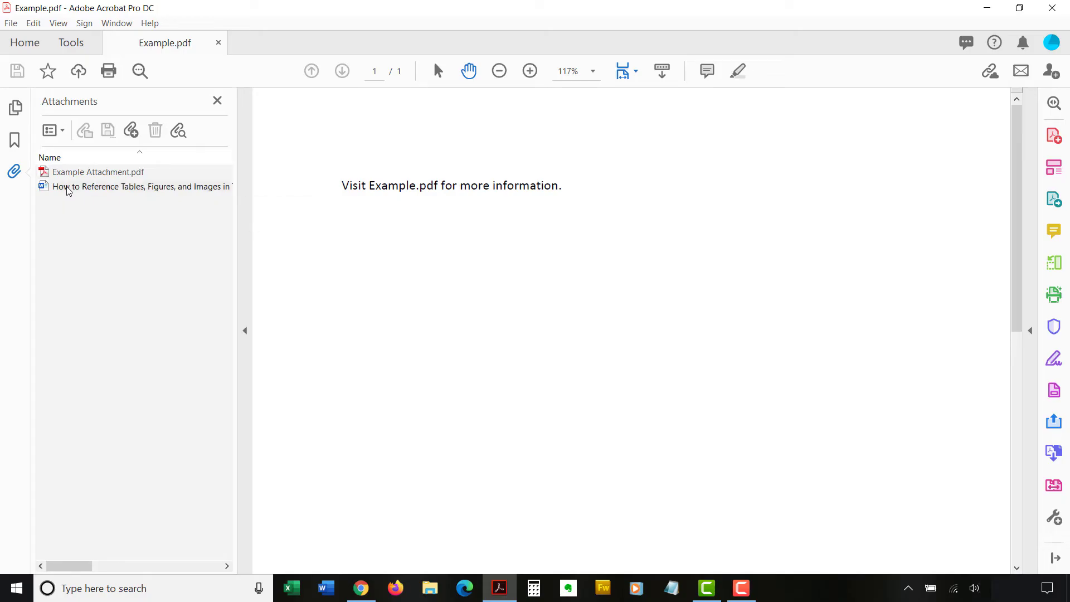
Step: Open the attached Word document 'How to Reference Tables, Figures, and Images in Text' in Word
left_click(141, 186)
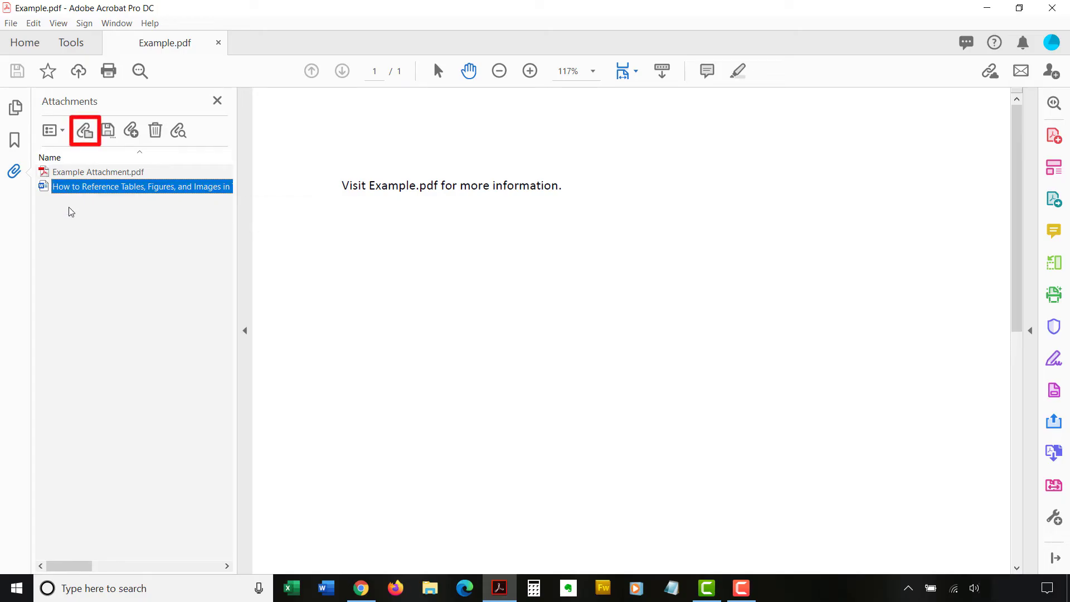
left_click(84, 131)
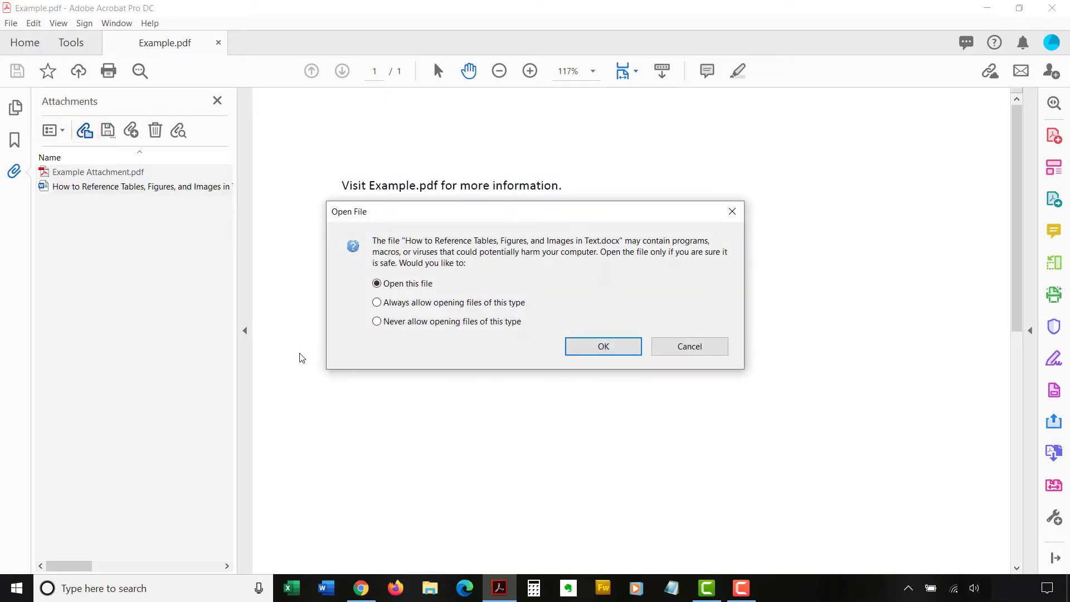
mouse_move(290, 351)
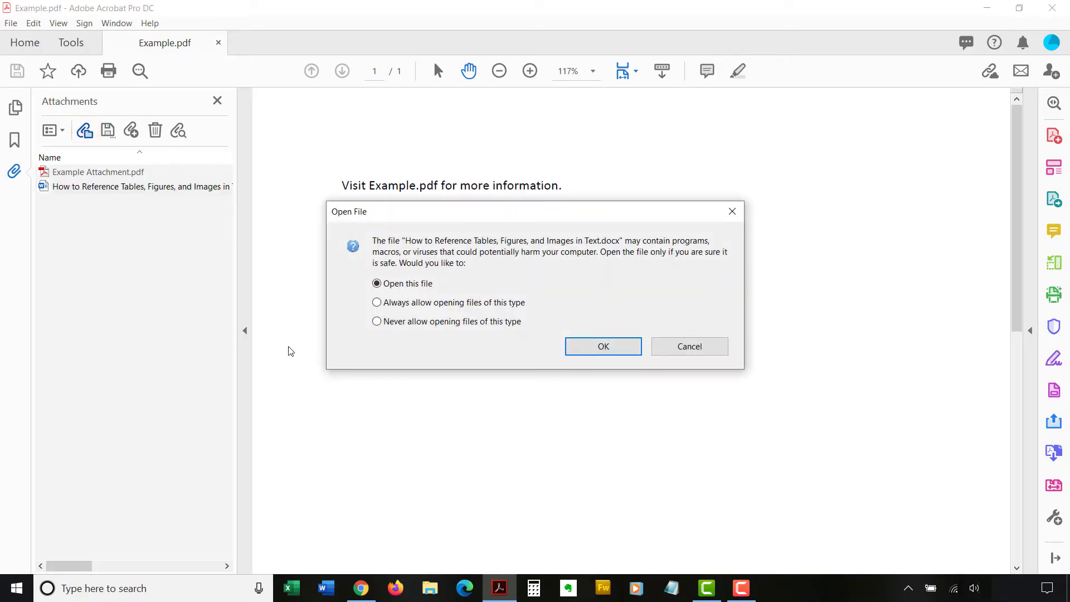
mouse_move(440, 410)
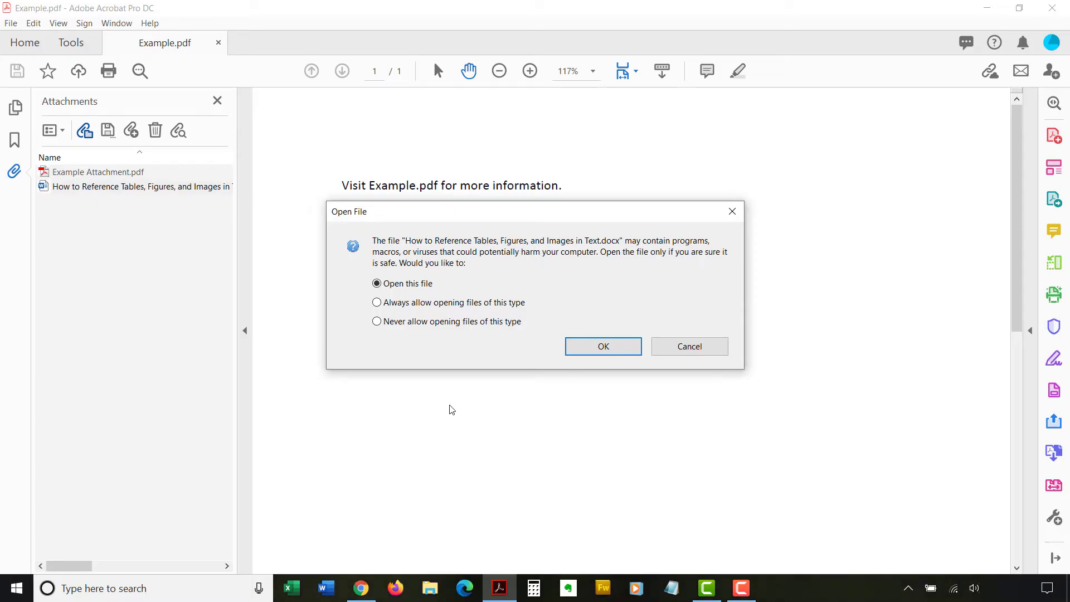
left_click(376, 284)
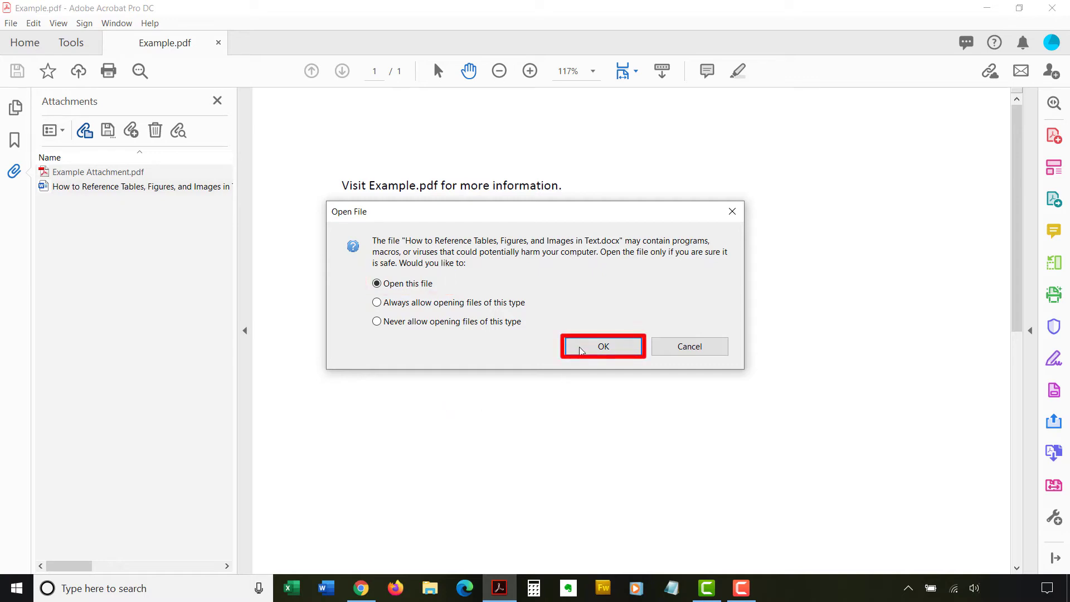
left_click(601, 346)
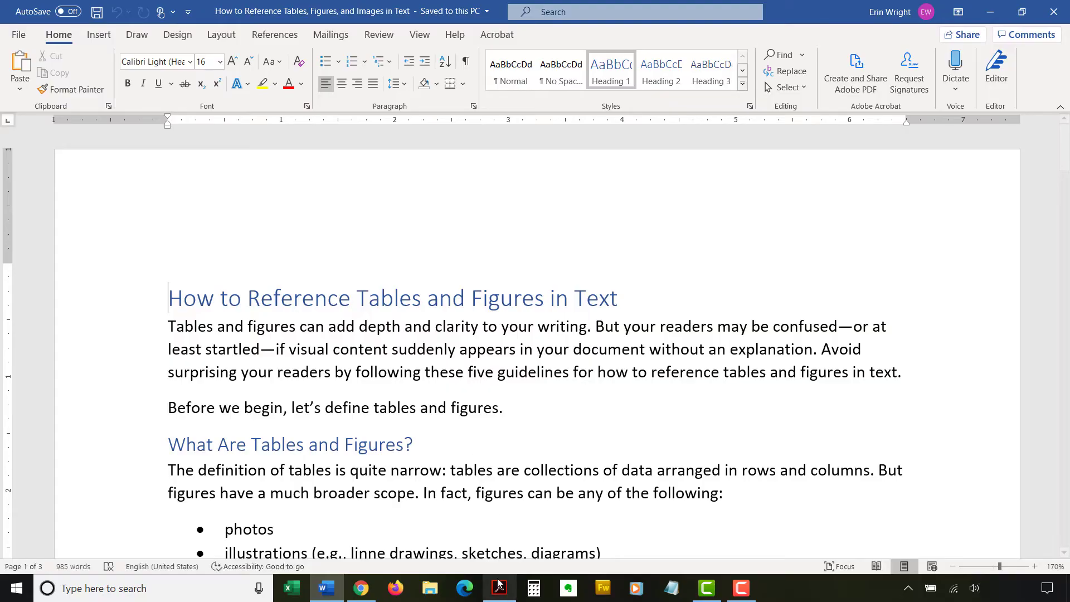
Step: Back in Acrobat, preview Example Attachment.pdf, then close its tab to return to Example.pdf
left_click(498, 587)
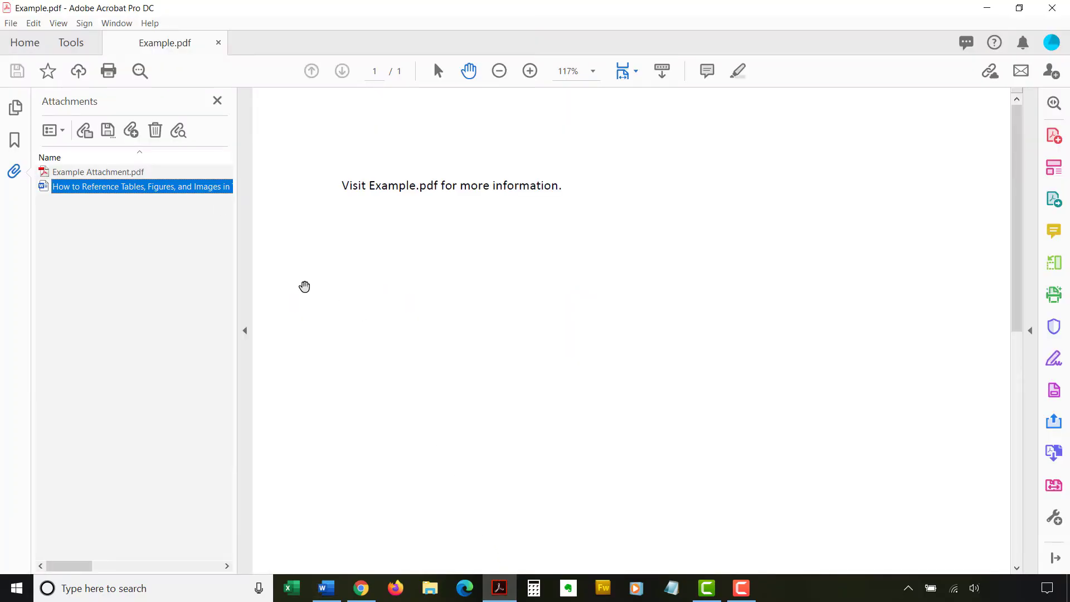
mouse_move(97, 171)
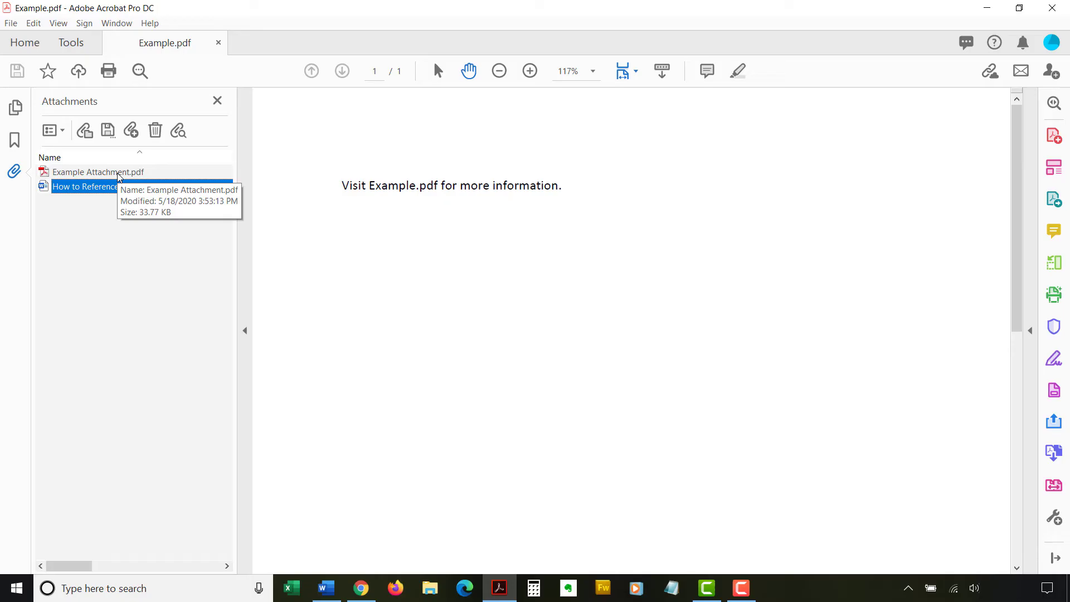
left_click(97, 171)
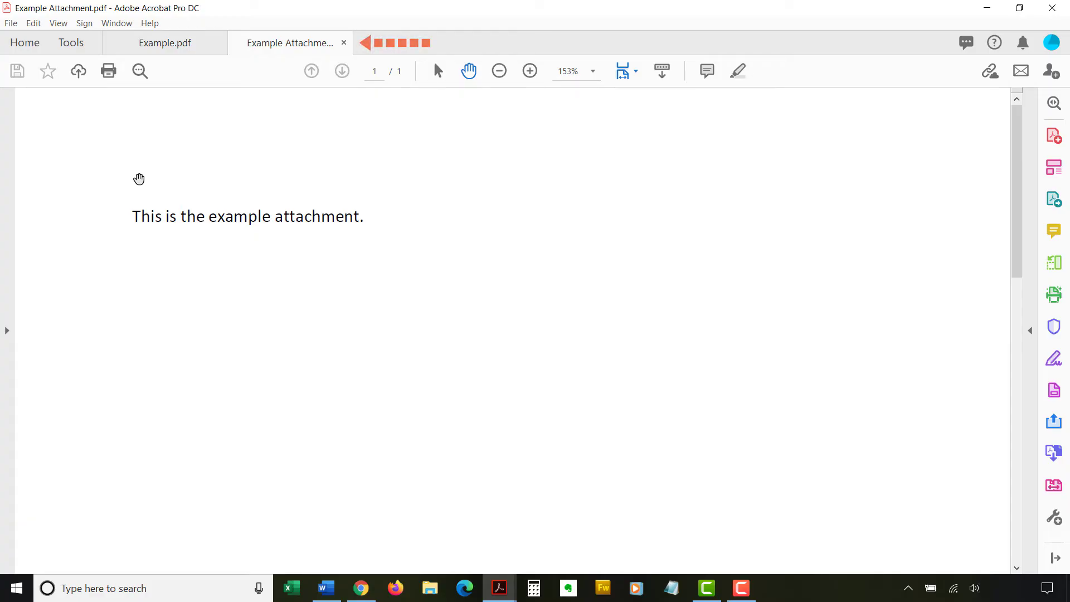
left_click(164, 43)
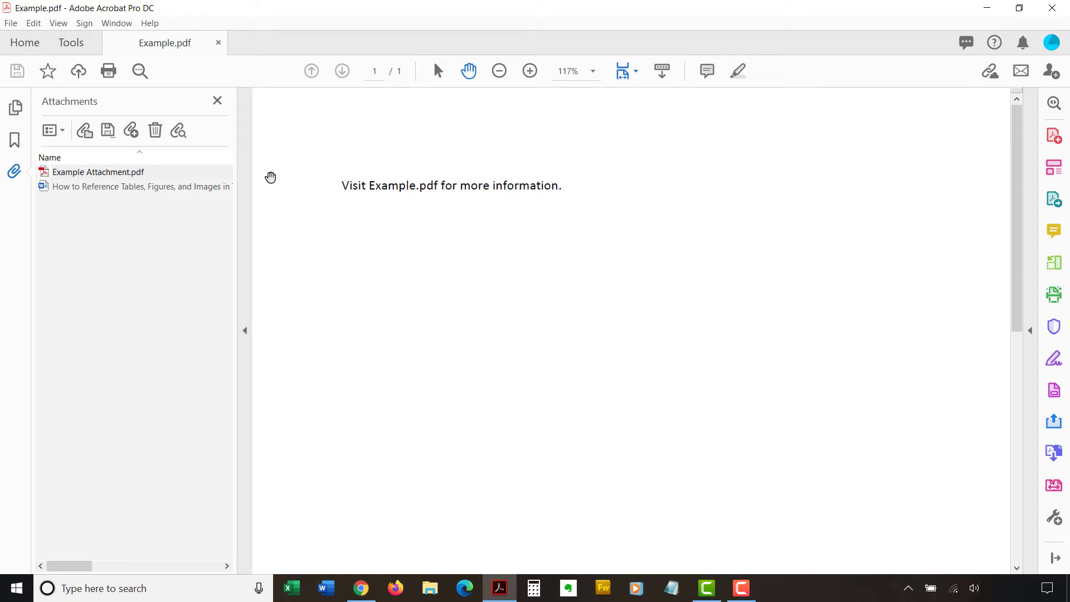
mouse_move(98, 172)
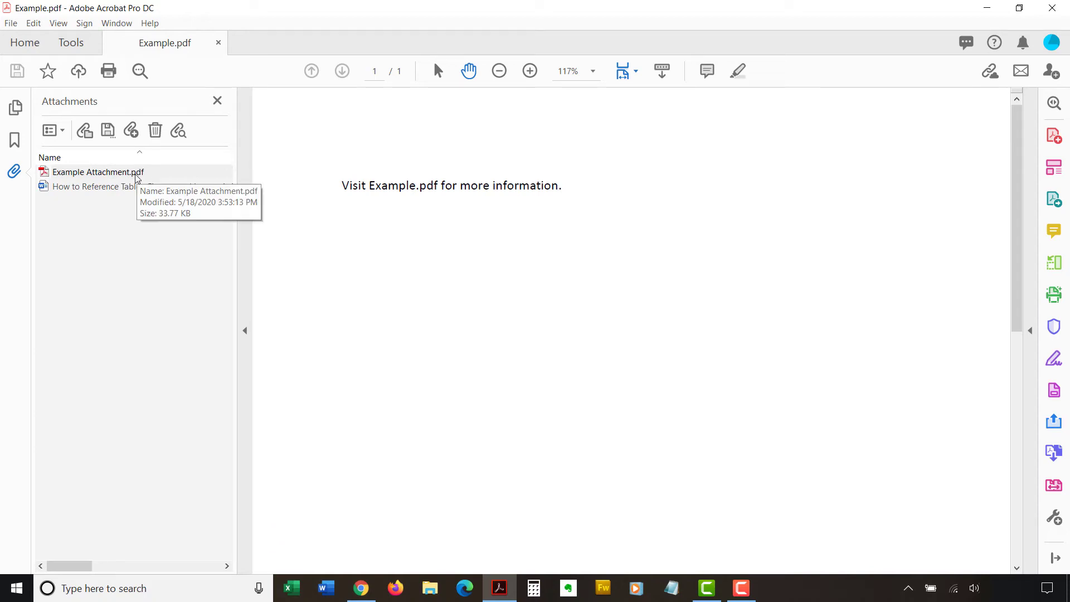
Step: Delete Example Attachment.pdf from the Attachments panel and confirm with Yes
left_click(98, 171)
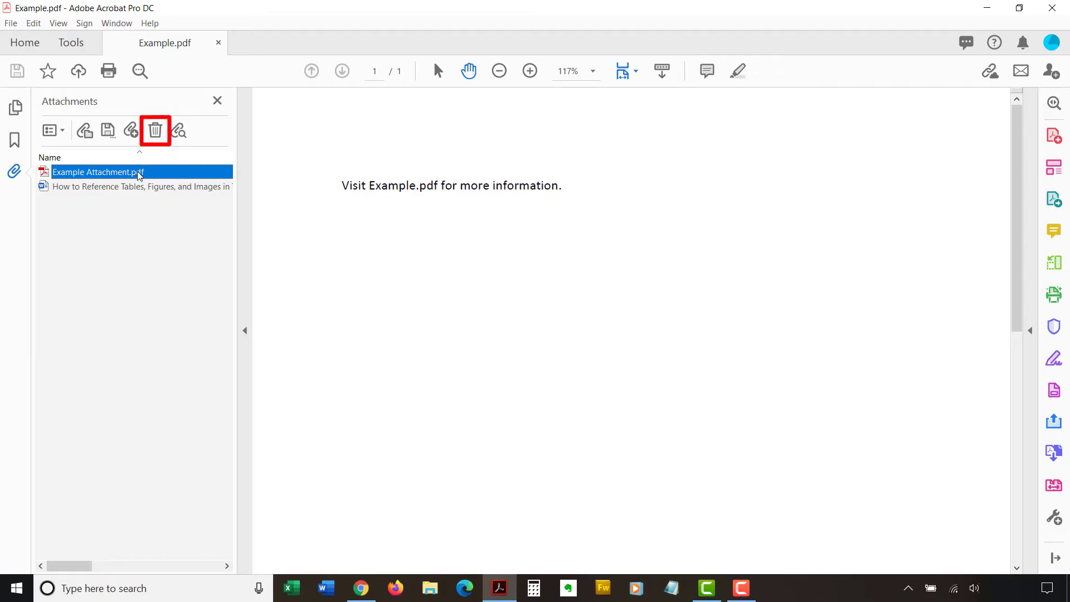
left_click(155, 131)
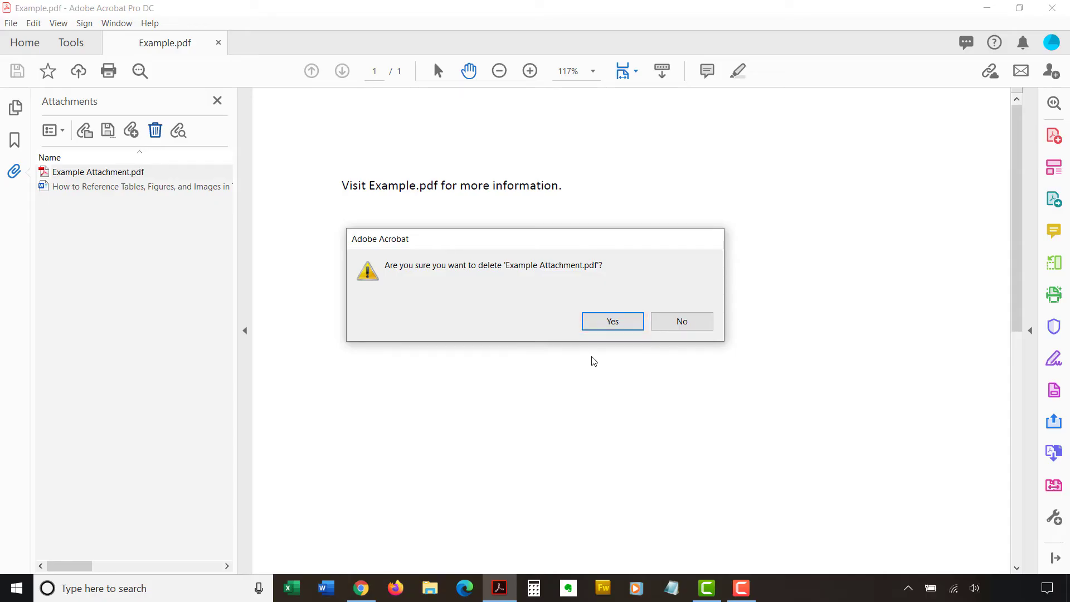
left_click(611, 321)
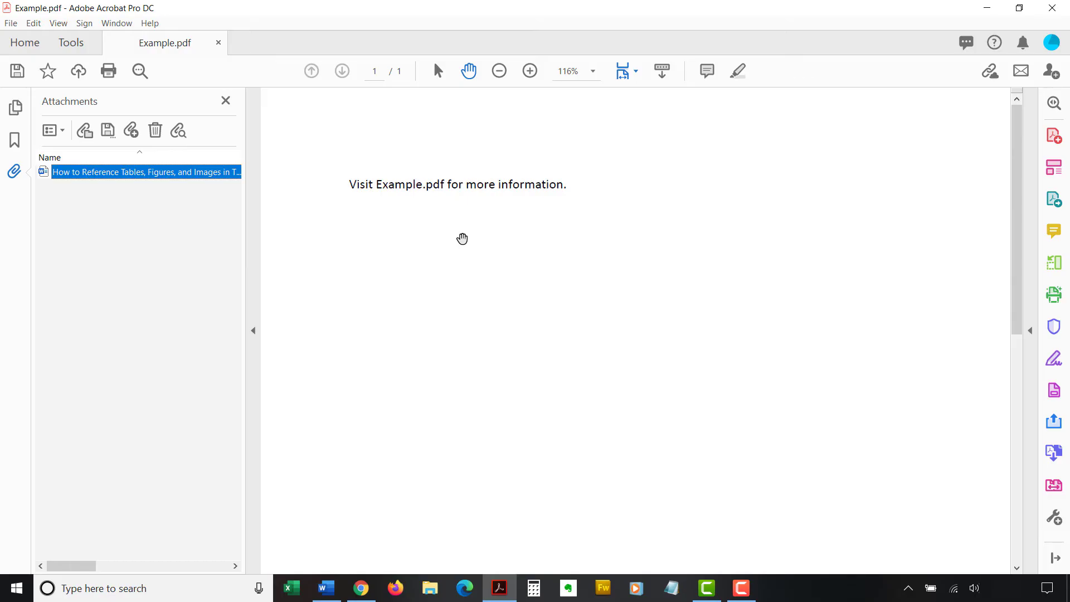
mouse_move(414, 241)
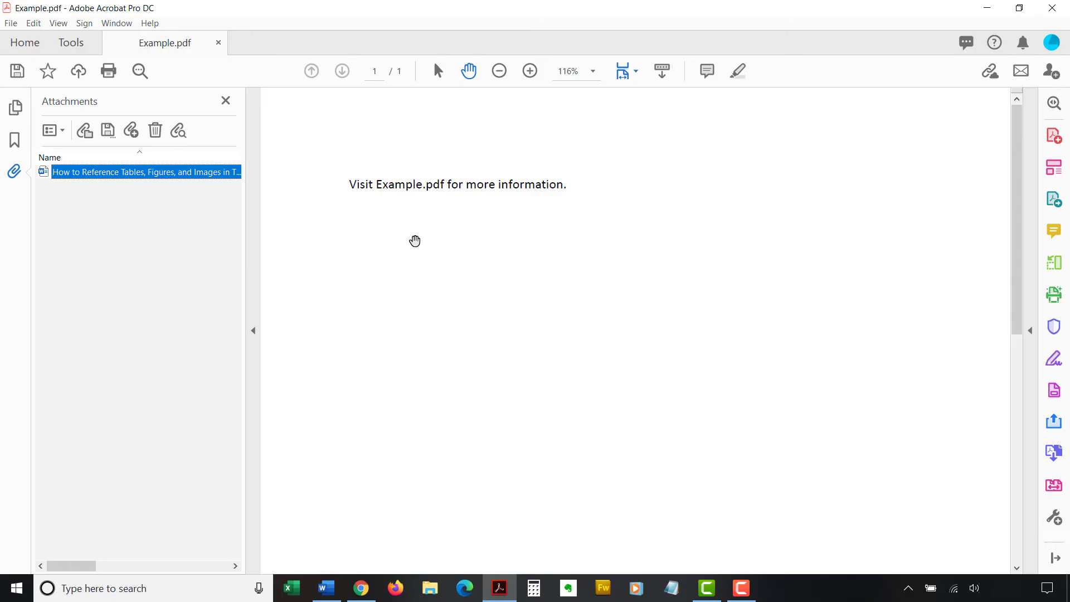
mouse_move(169, 205)
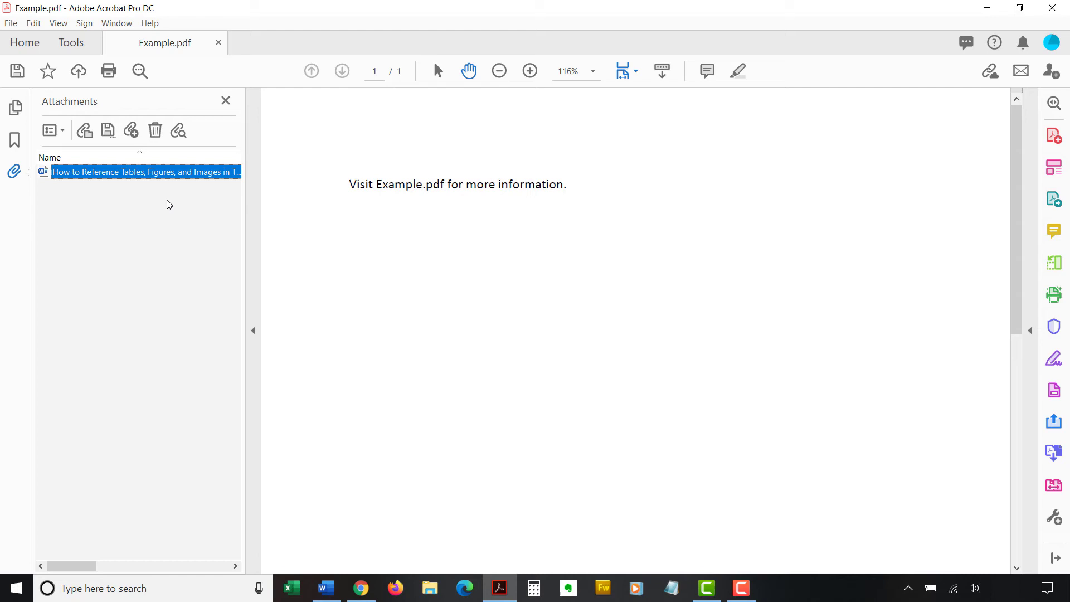
Step: Set the Word attachment's description to 'Example description' via Edit Description
right_click(145, 172)
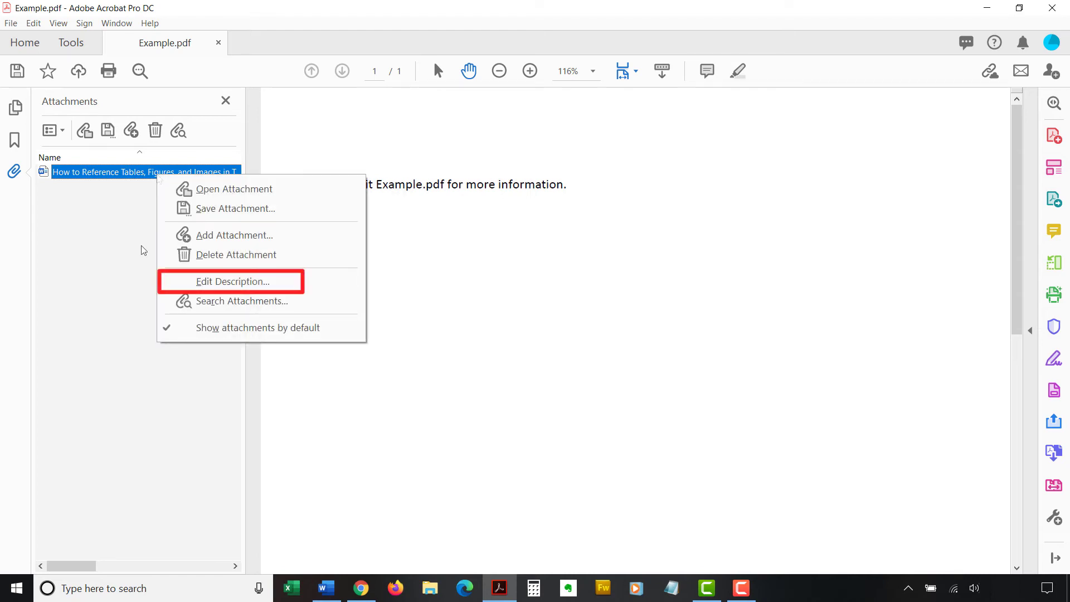
left_click(231, 281)
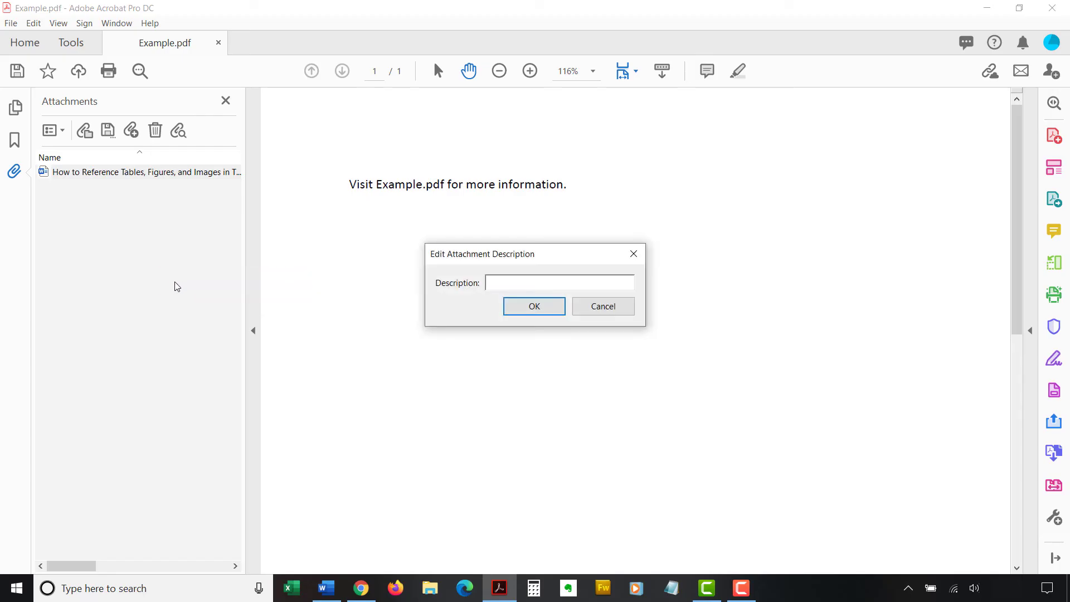
left_click(558, 282)
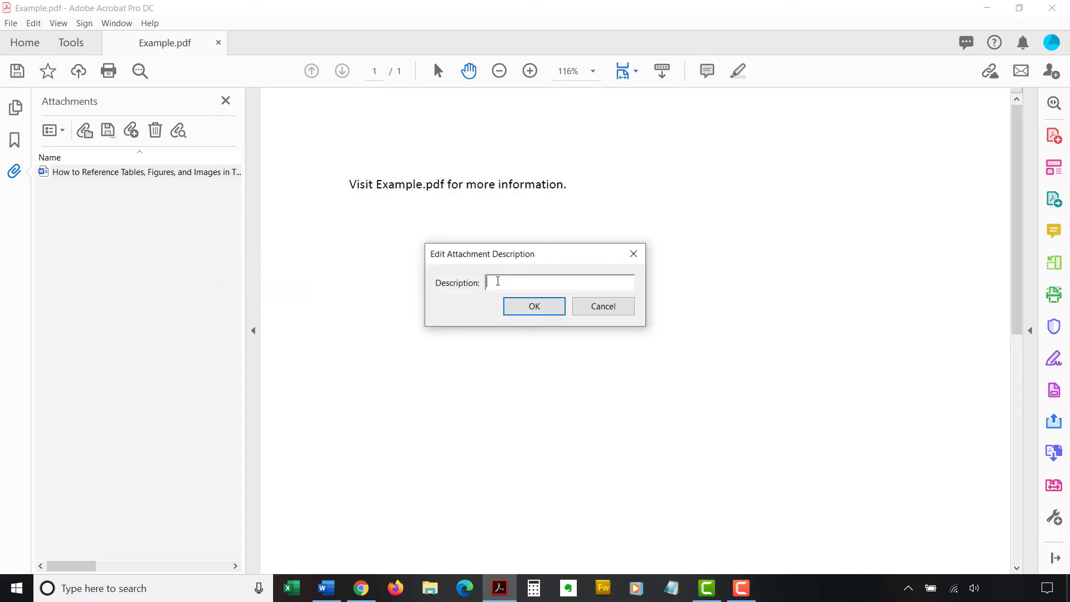
type("Example description")
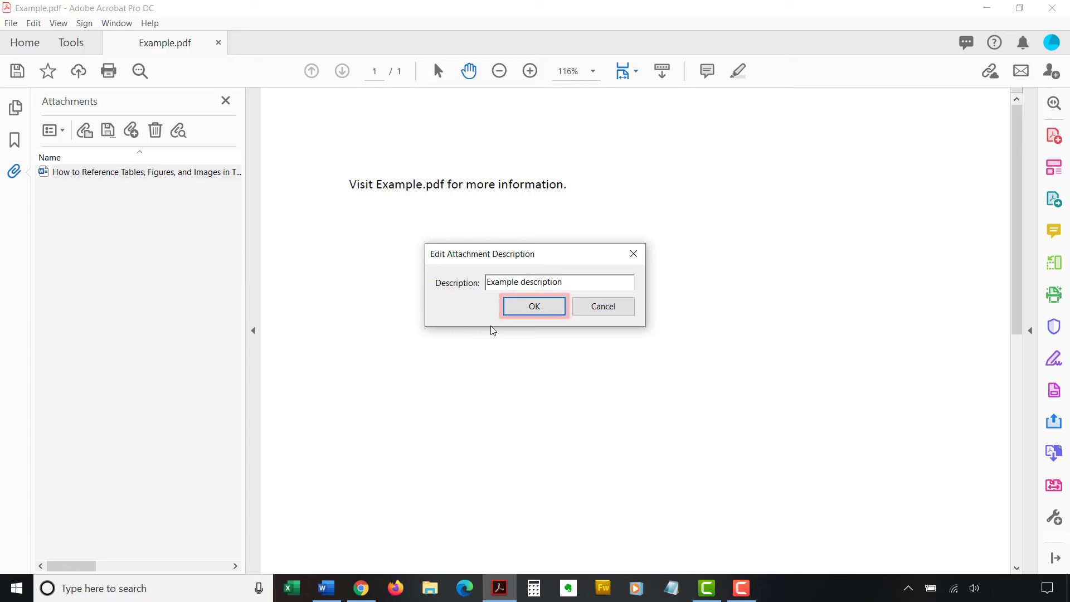
left_click(534, 306)
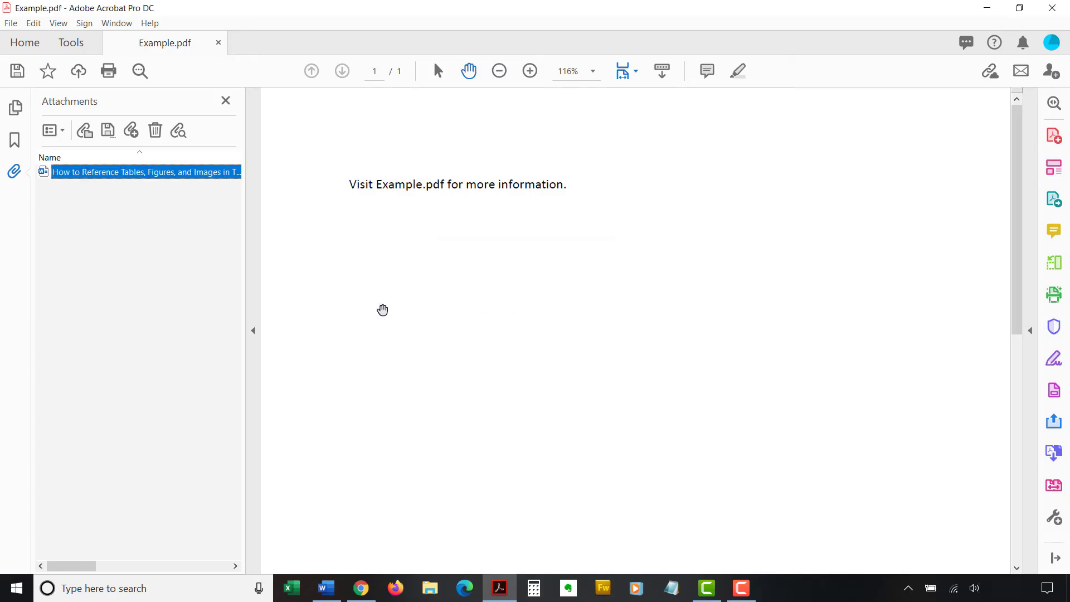
mouse_move(297, 255)
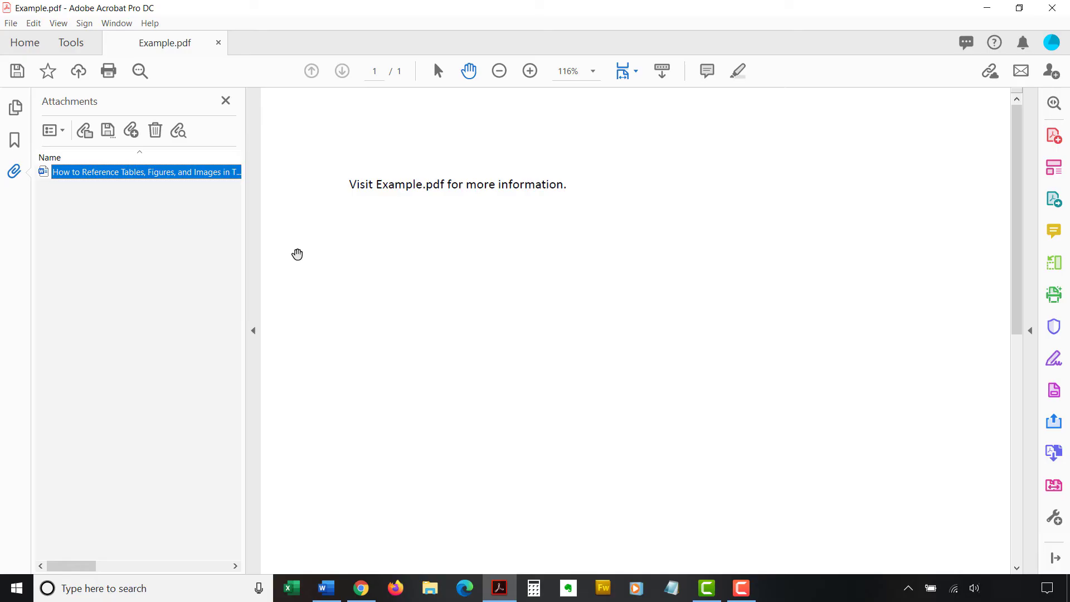
mouse_move(287, 250)
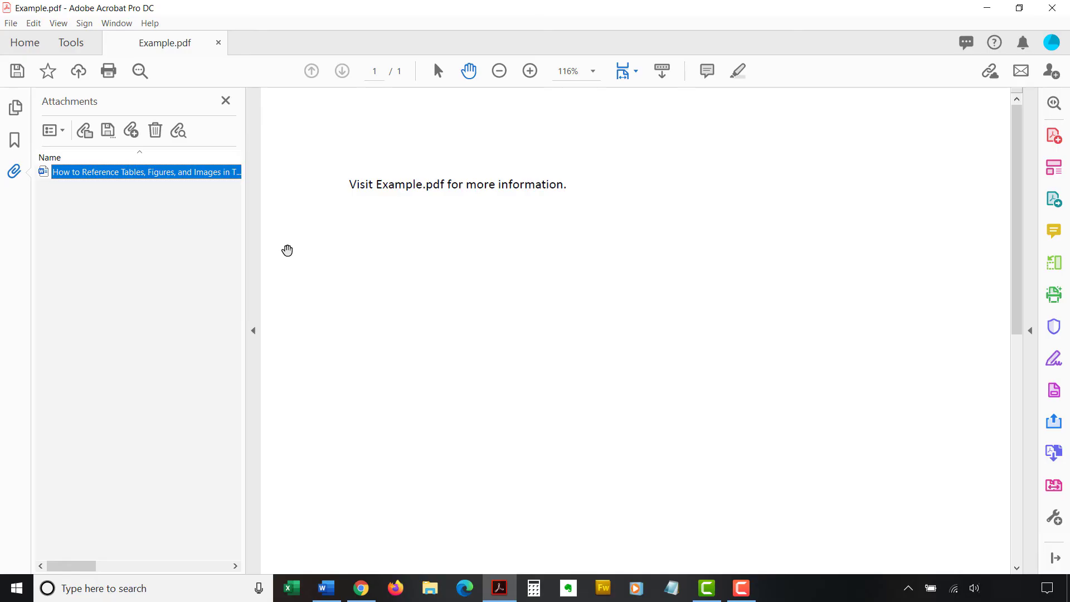
mouse_move(251, 247)
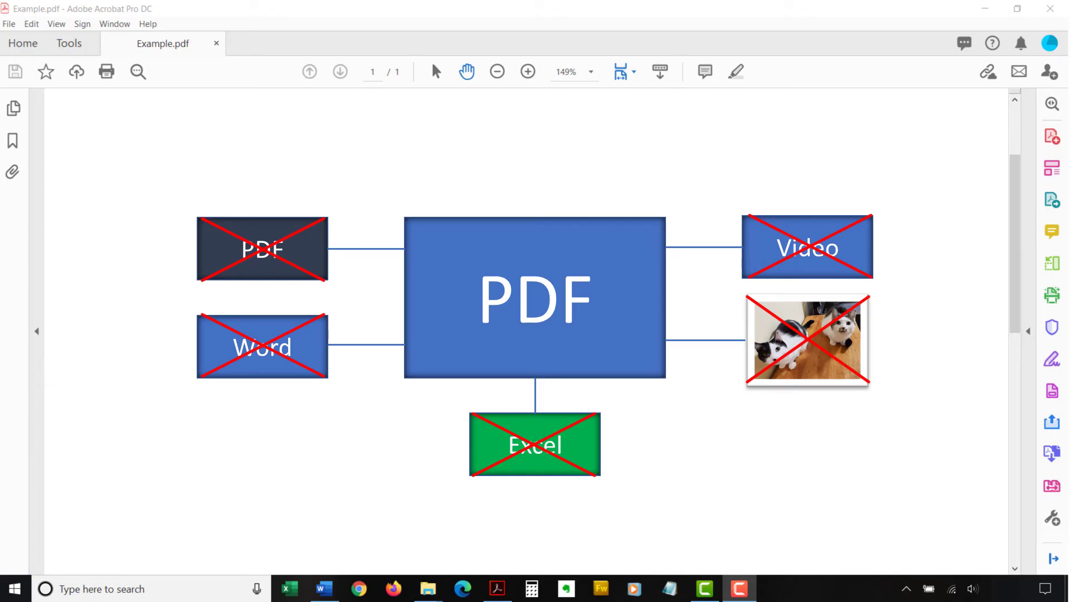
Step: Click the page so Example.pdf's diagram fills the window
left_click(534, 297)
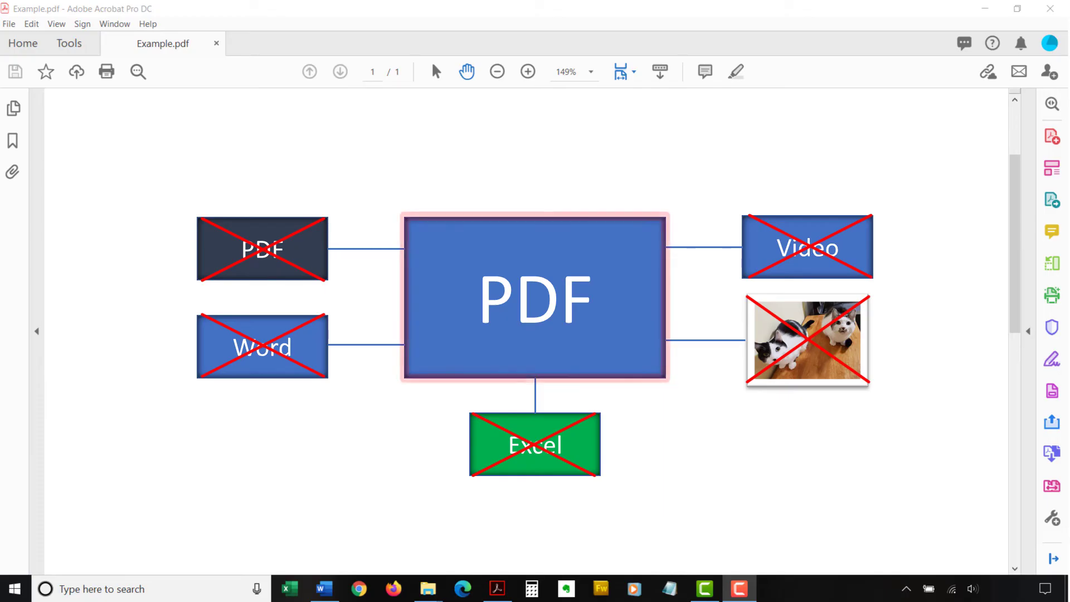